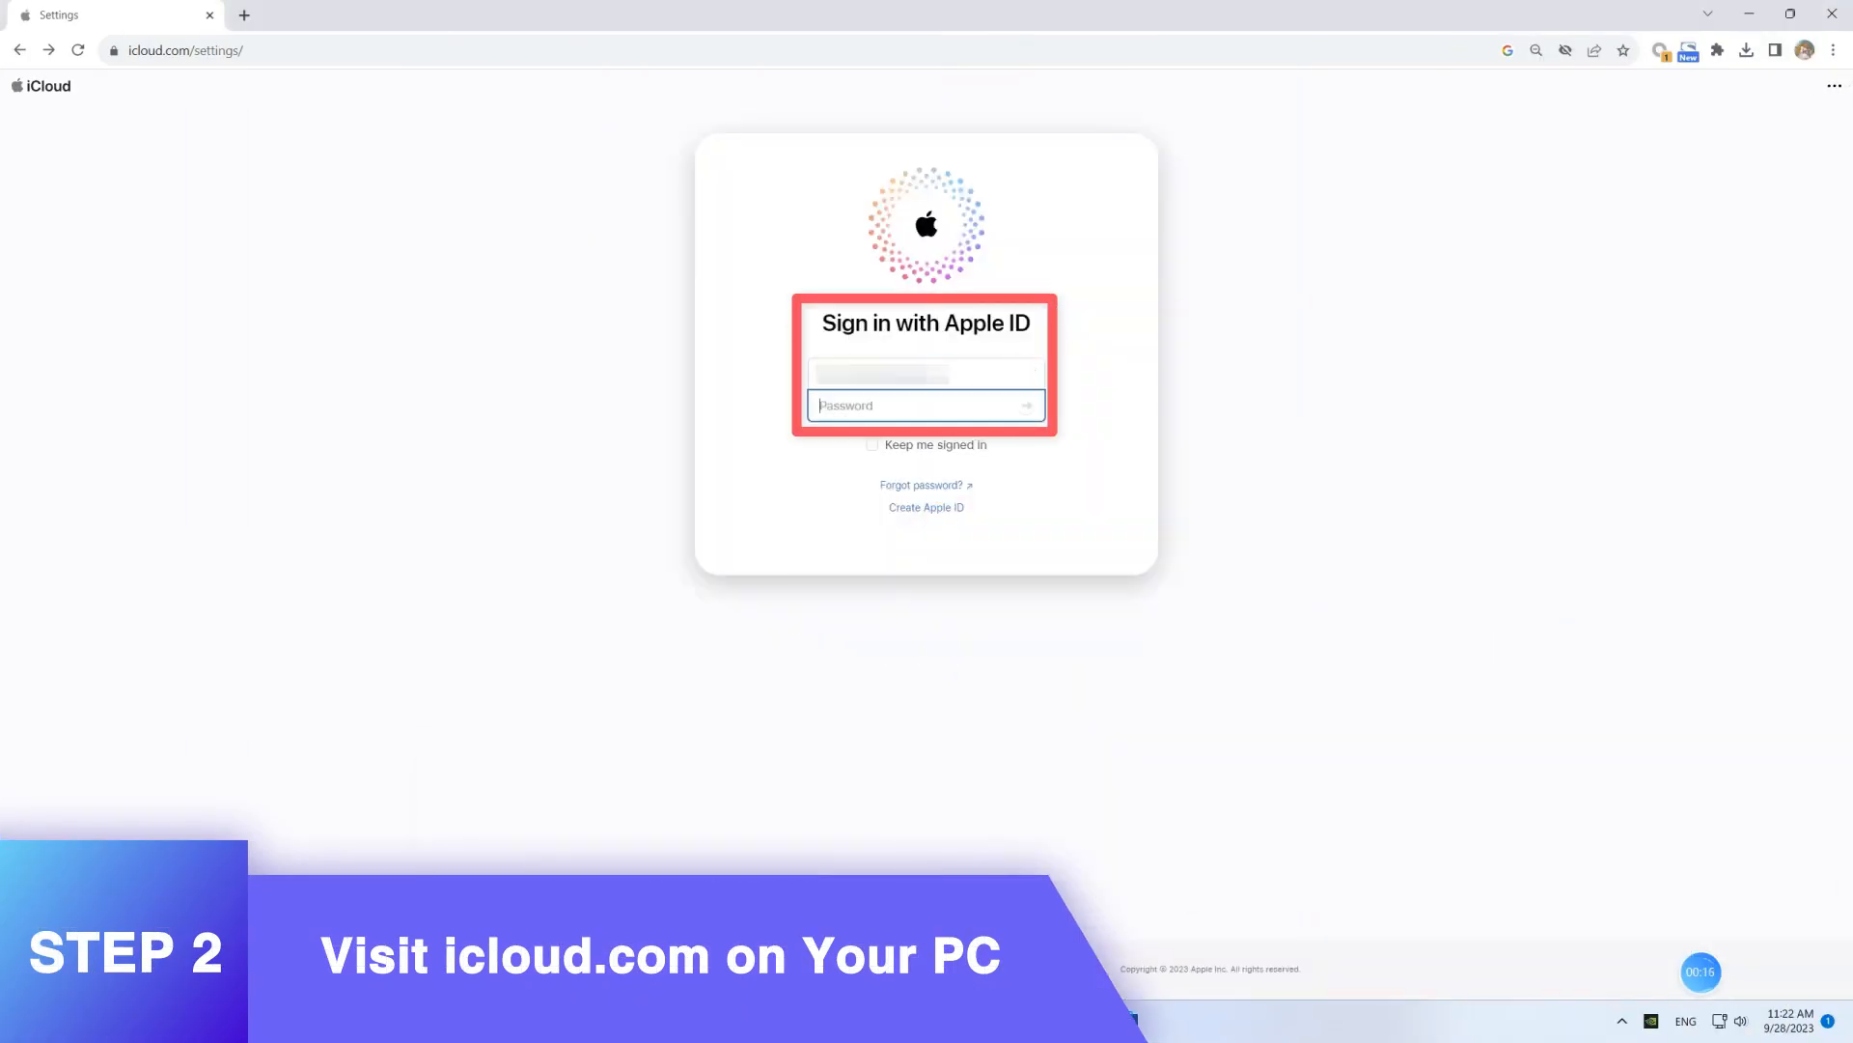
Sign in to iCloud with the Apple ID password and download the Shiba-on-wooden-floor photo.
type("••••••••••••")
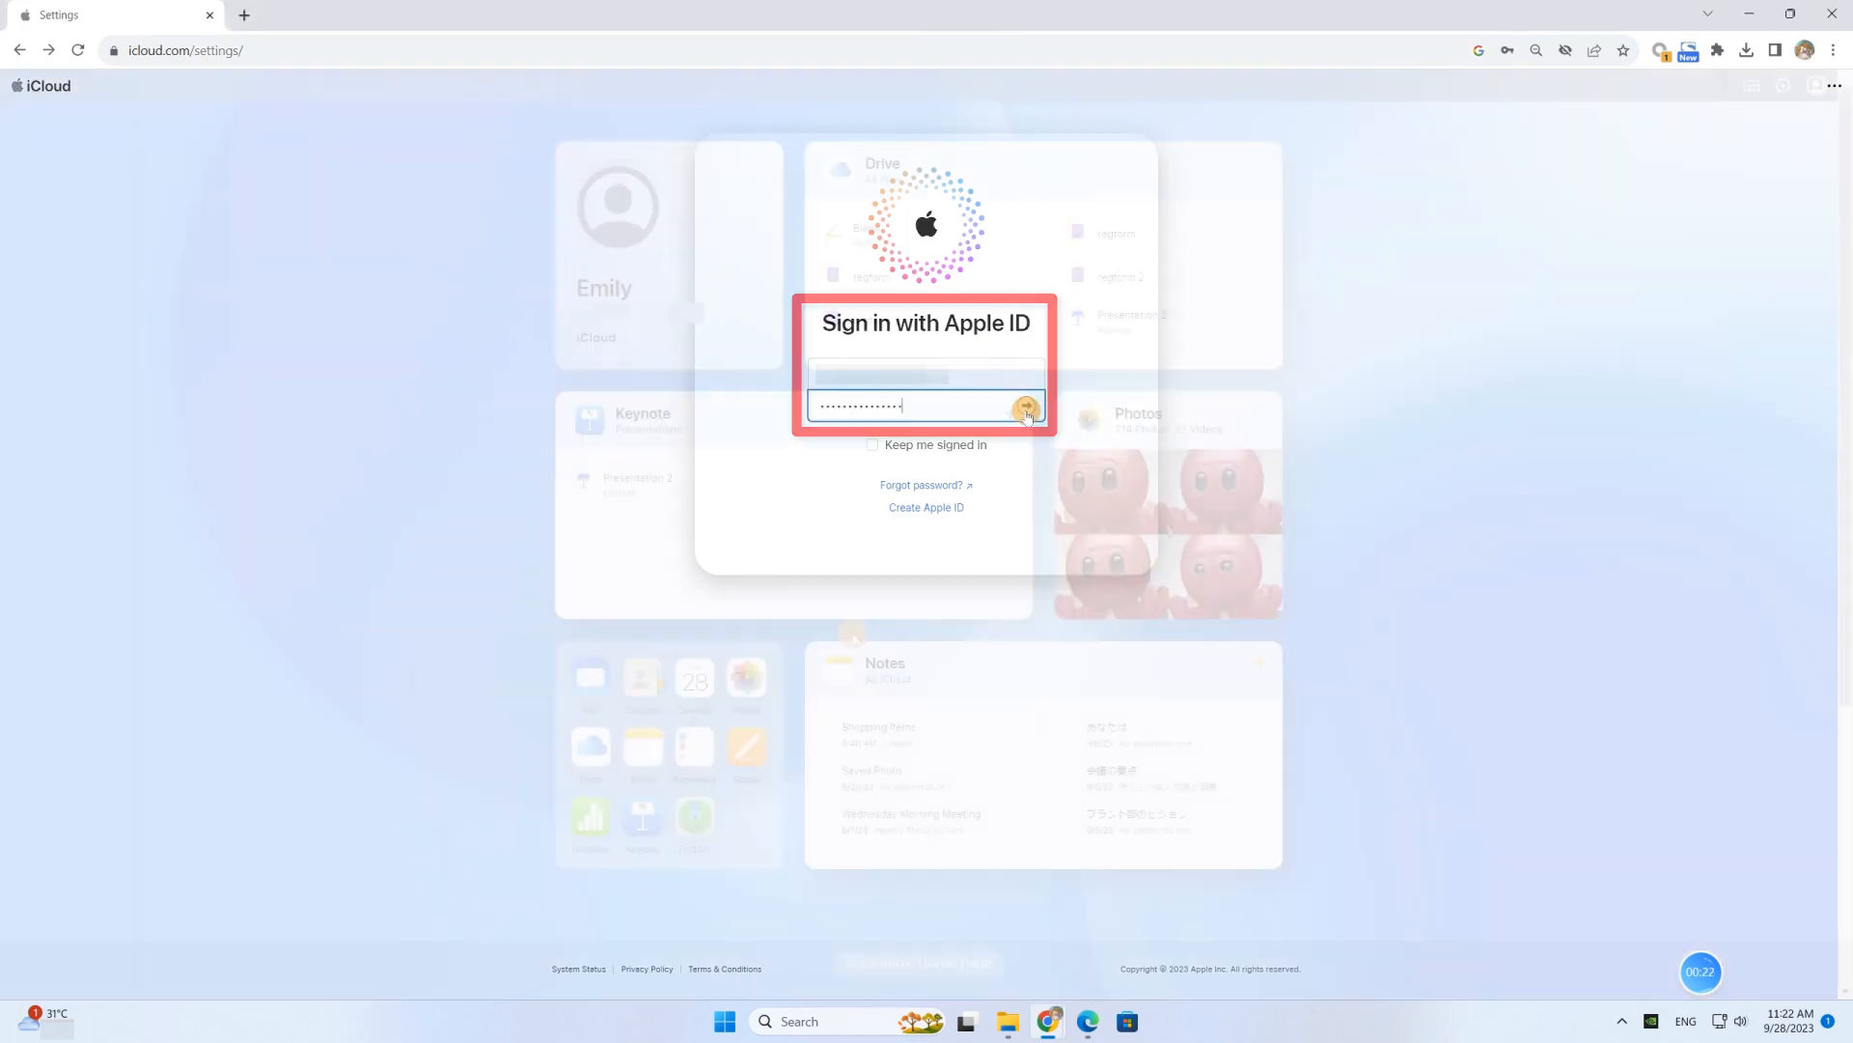
left_click(1026, 405)
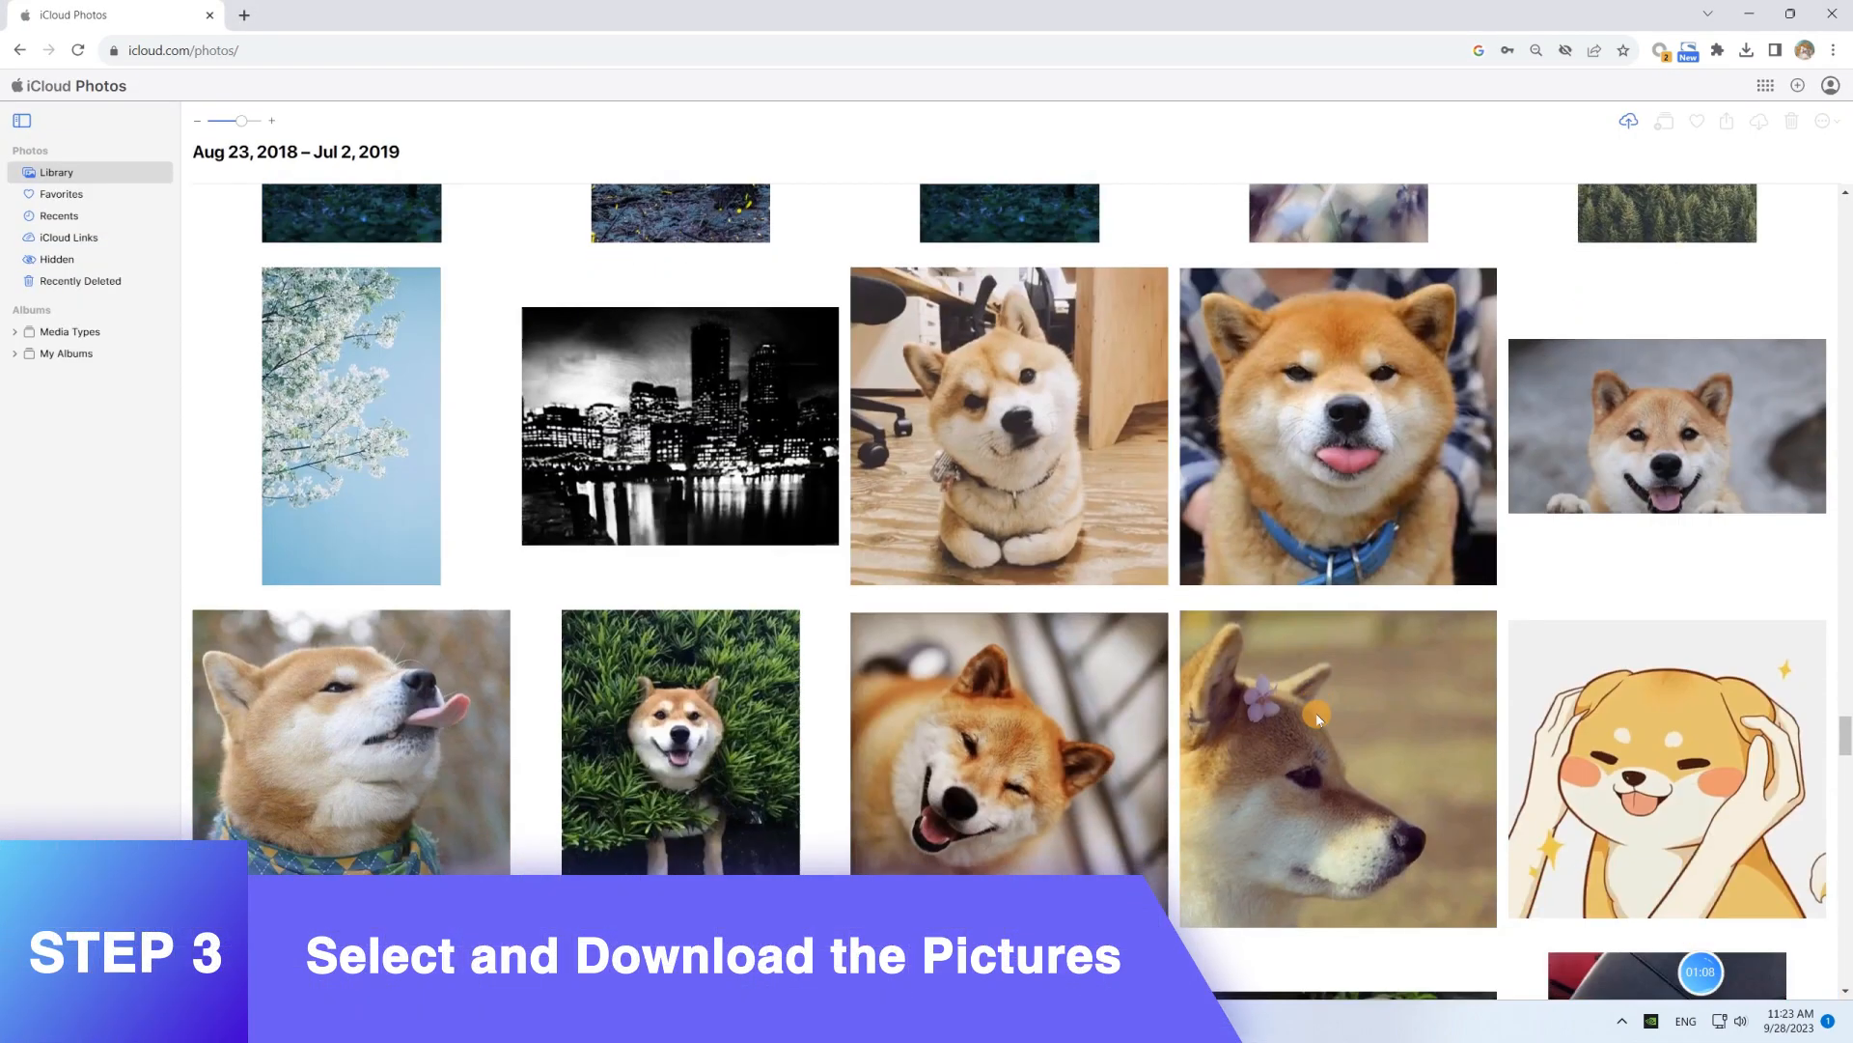
left_click(1009, 426)
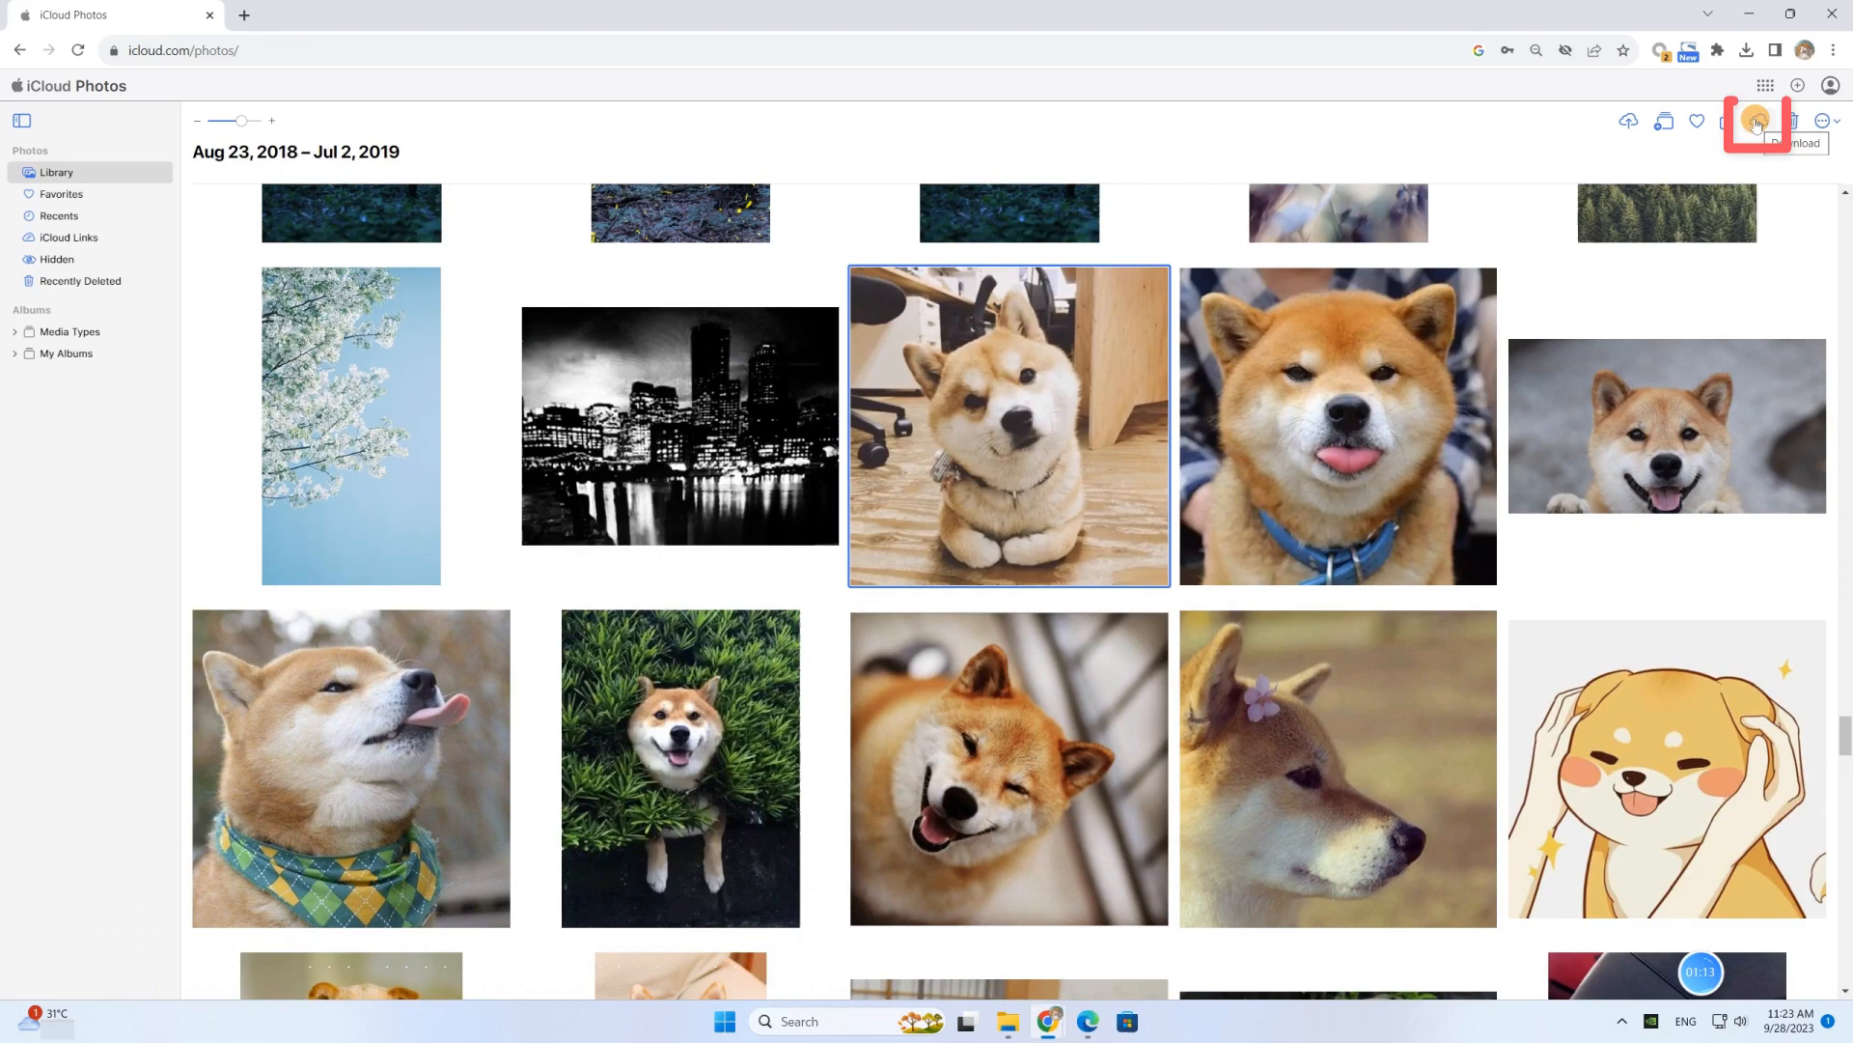
left_click(1759, 121)
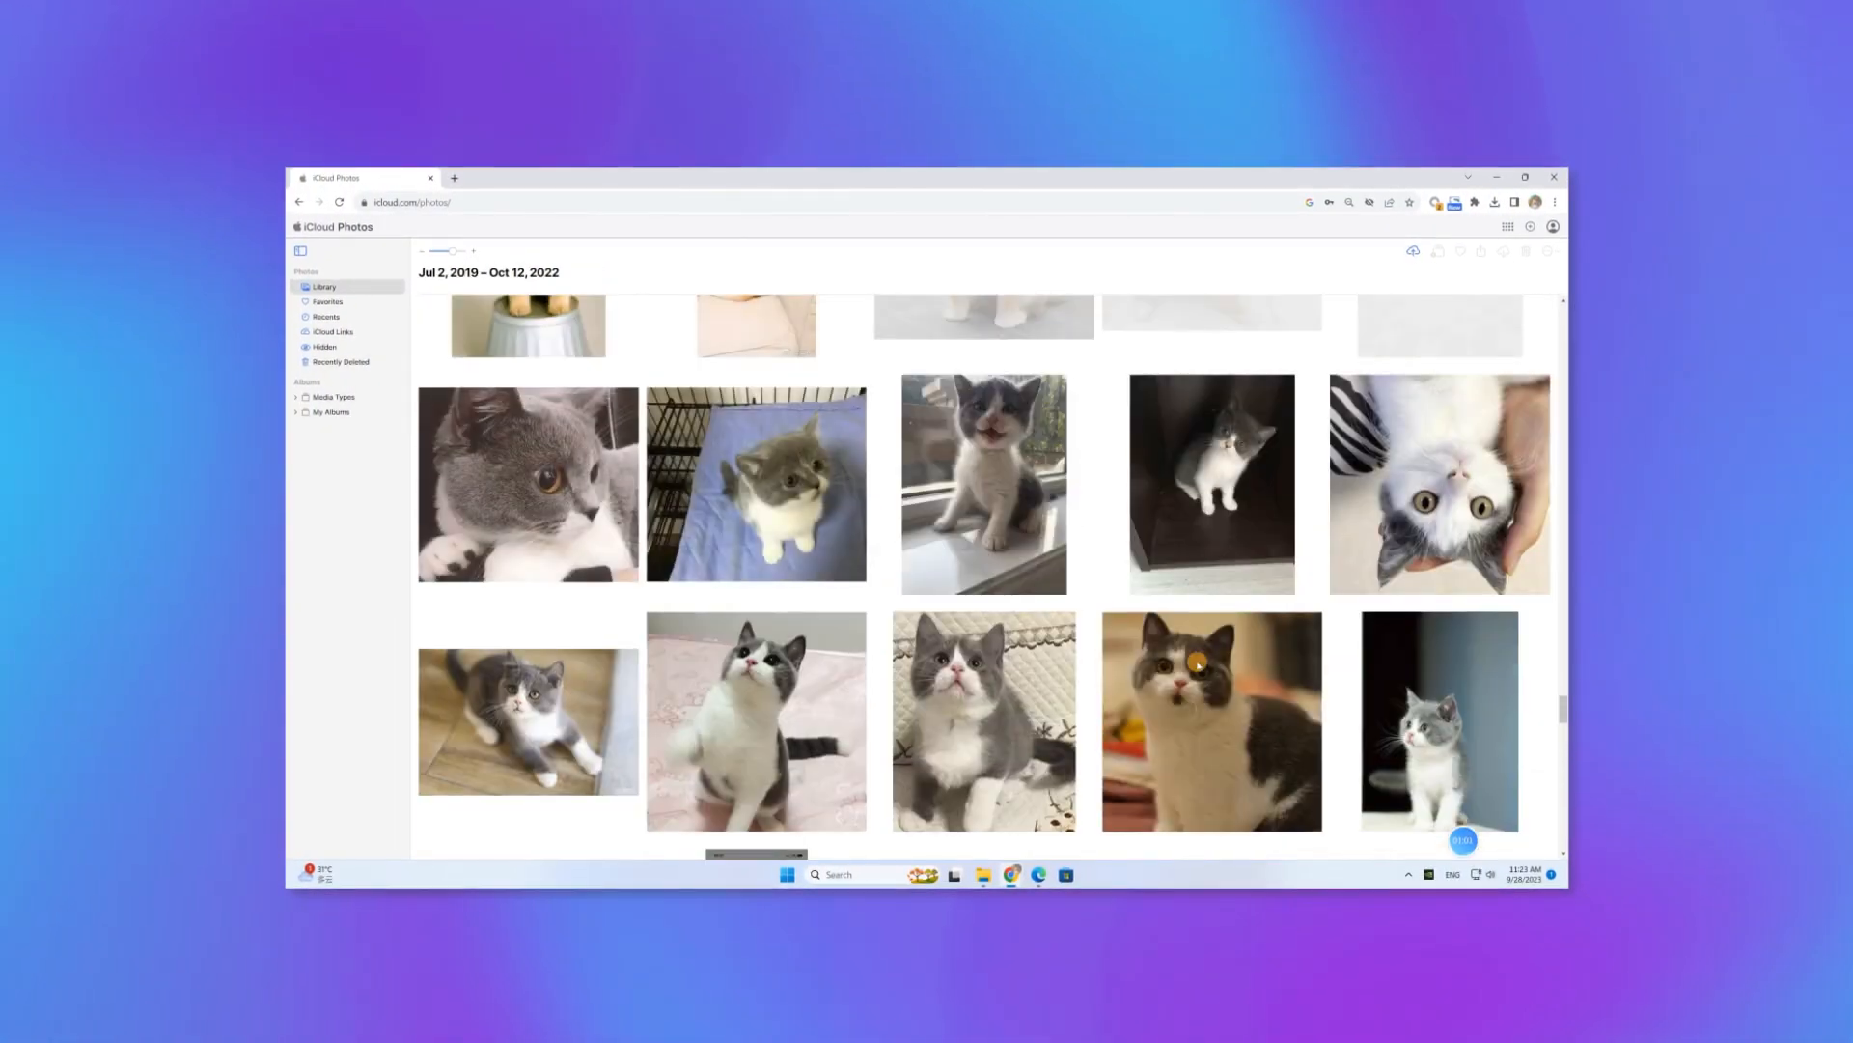
scroll("down", 3)
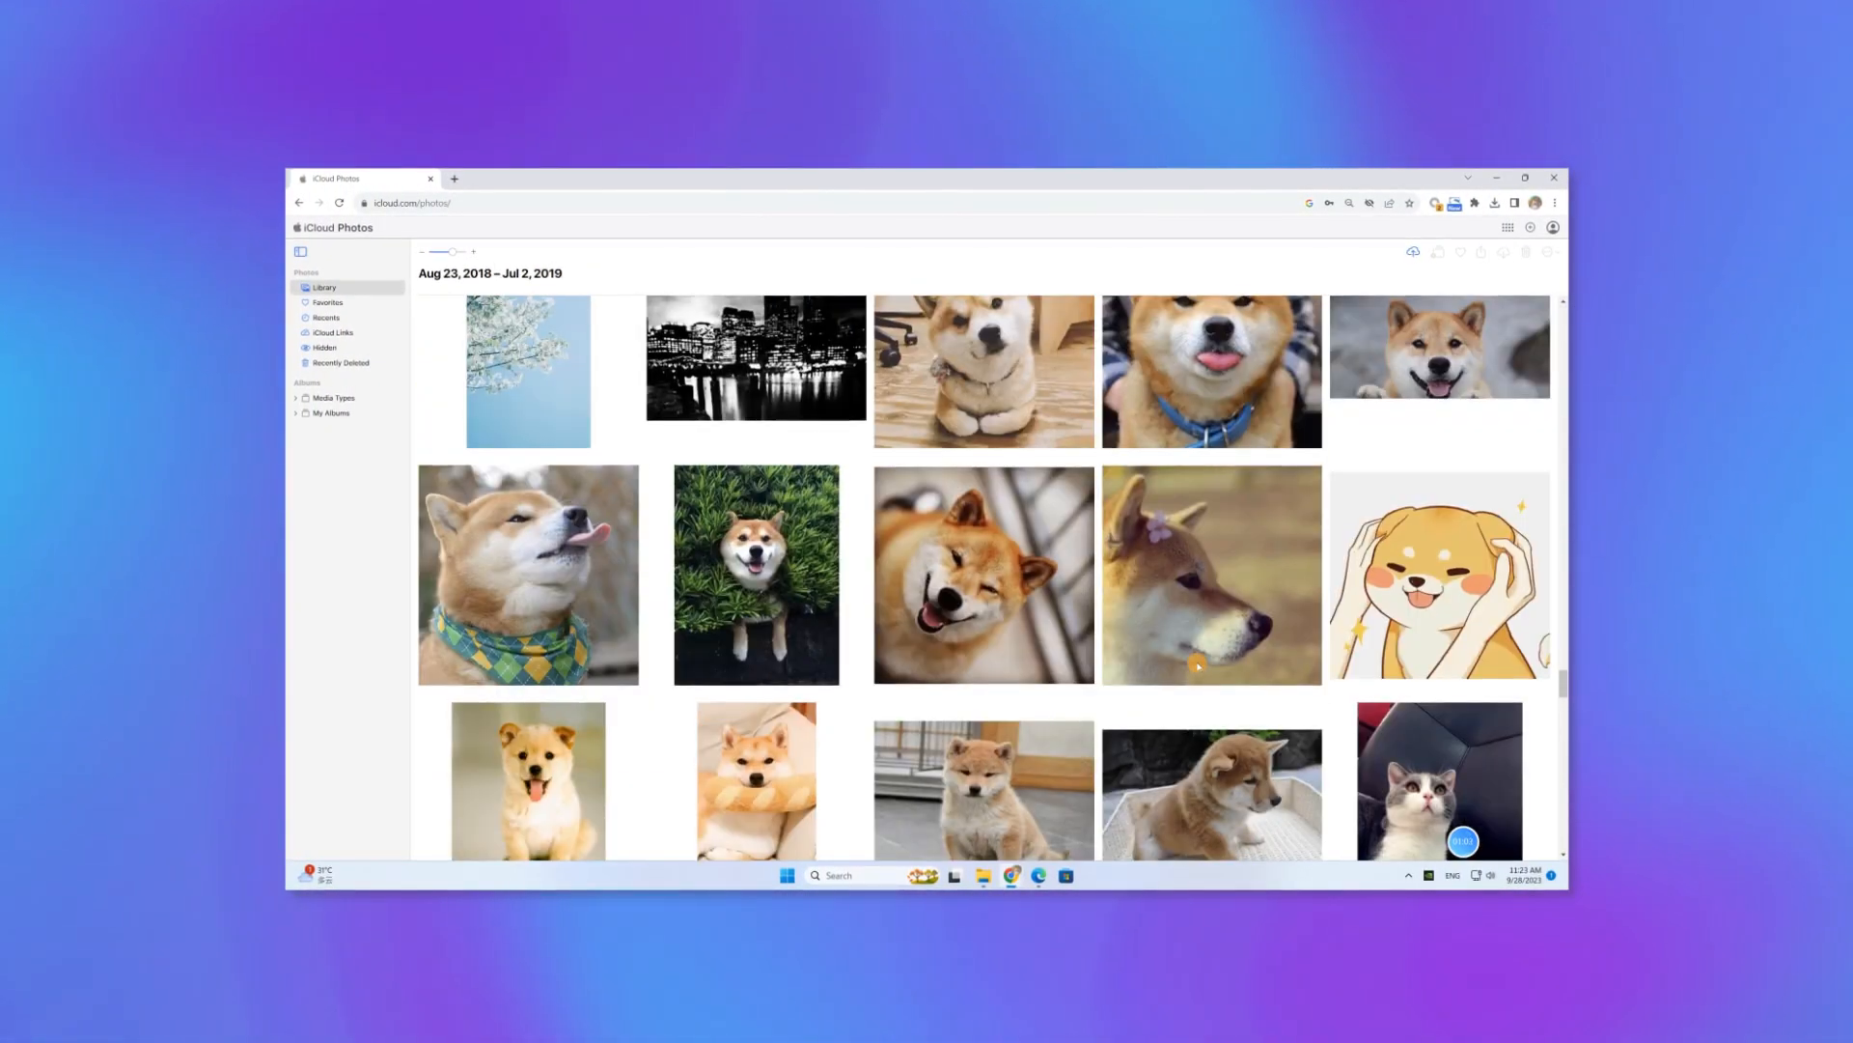